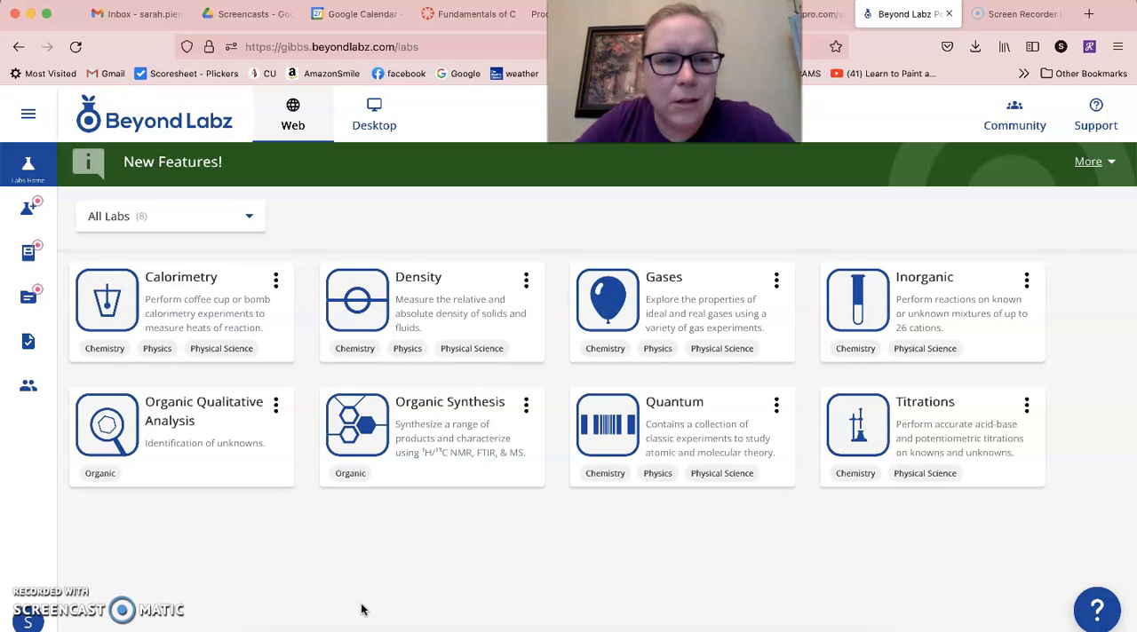
mouse_move(181, 300)
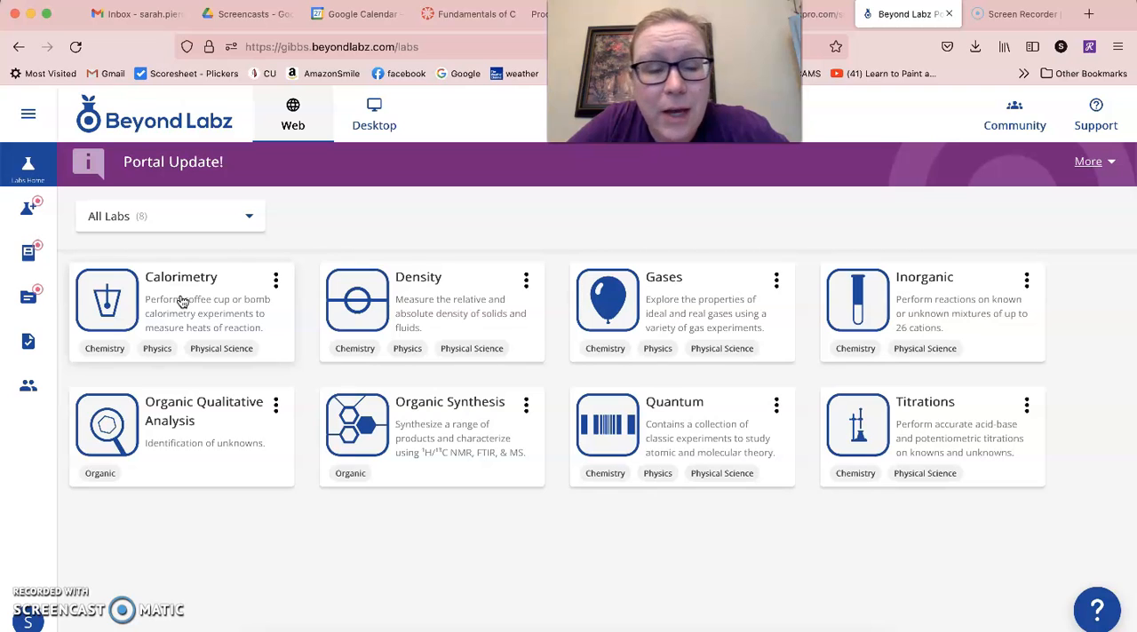
- Launch the Calorimetry lab from the Labs home page card
click(181, 311)
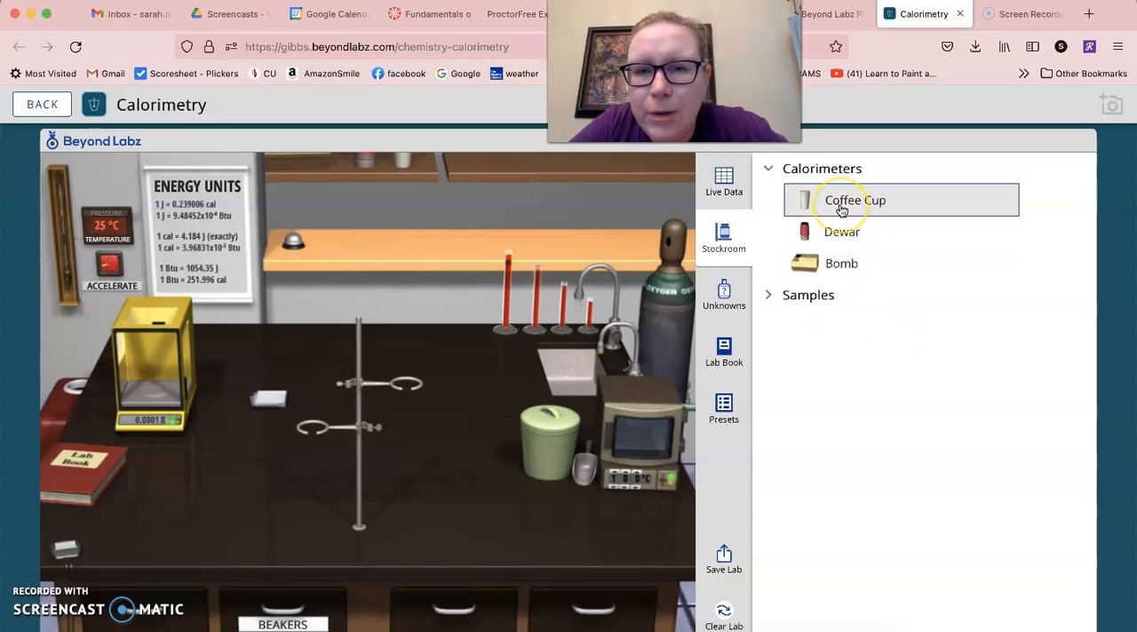
- Place a Coffee Cup calorimeter from the stockroom onto the lab bench
click(855, 199)
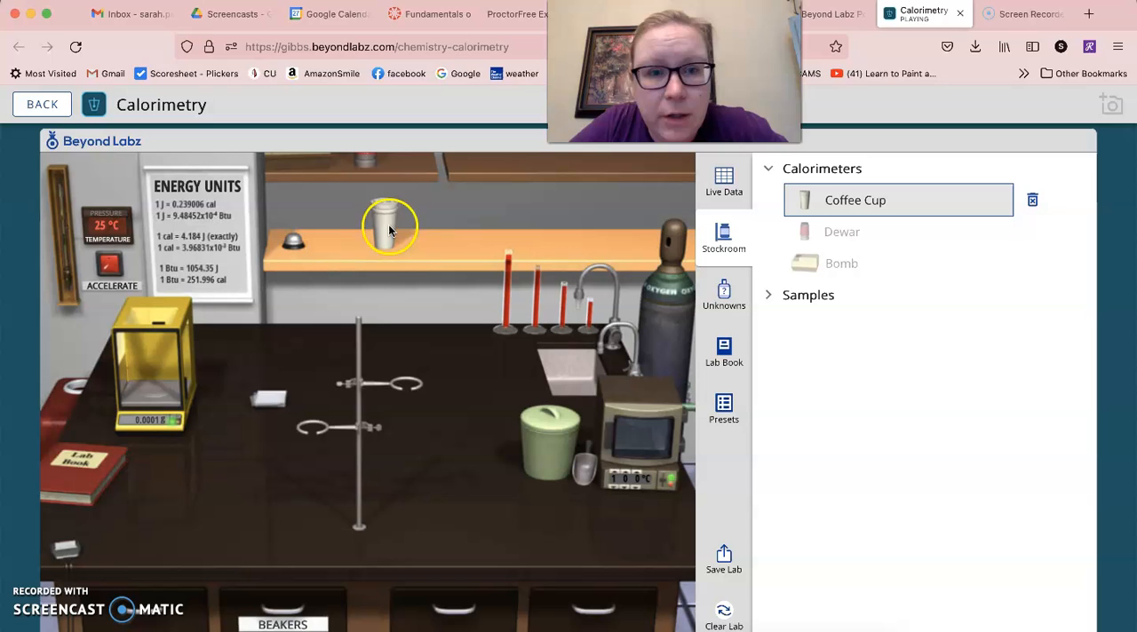
drag(389, 225, 409, 497)
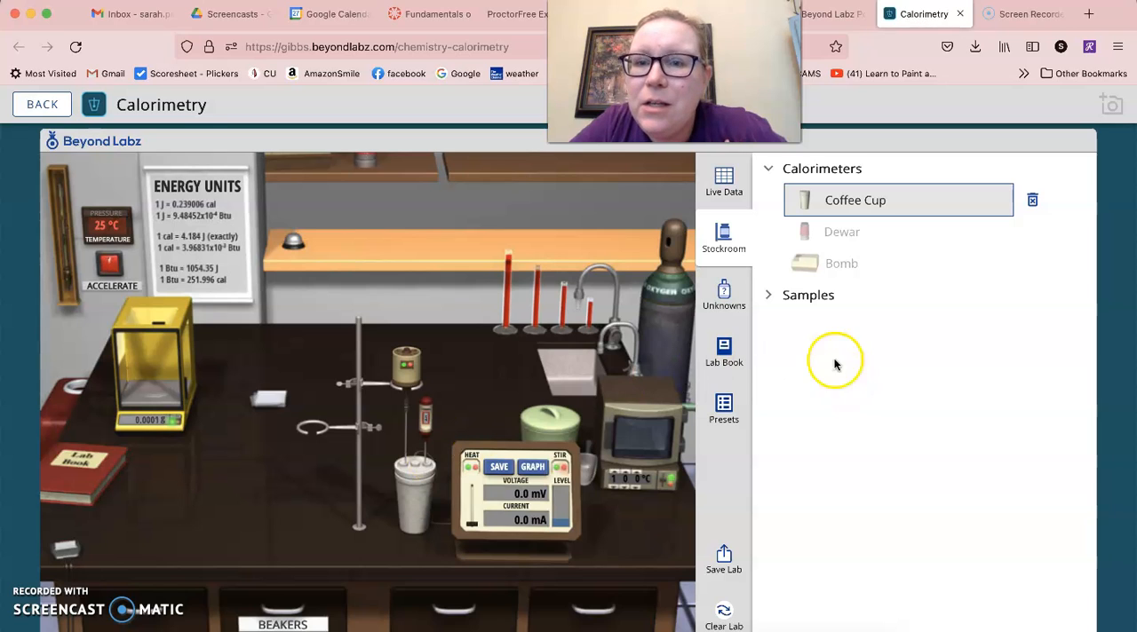
- Take NH4NO3 (100%) from Samples > Salts into the balance weighing view
click(807, 295)
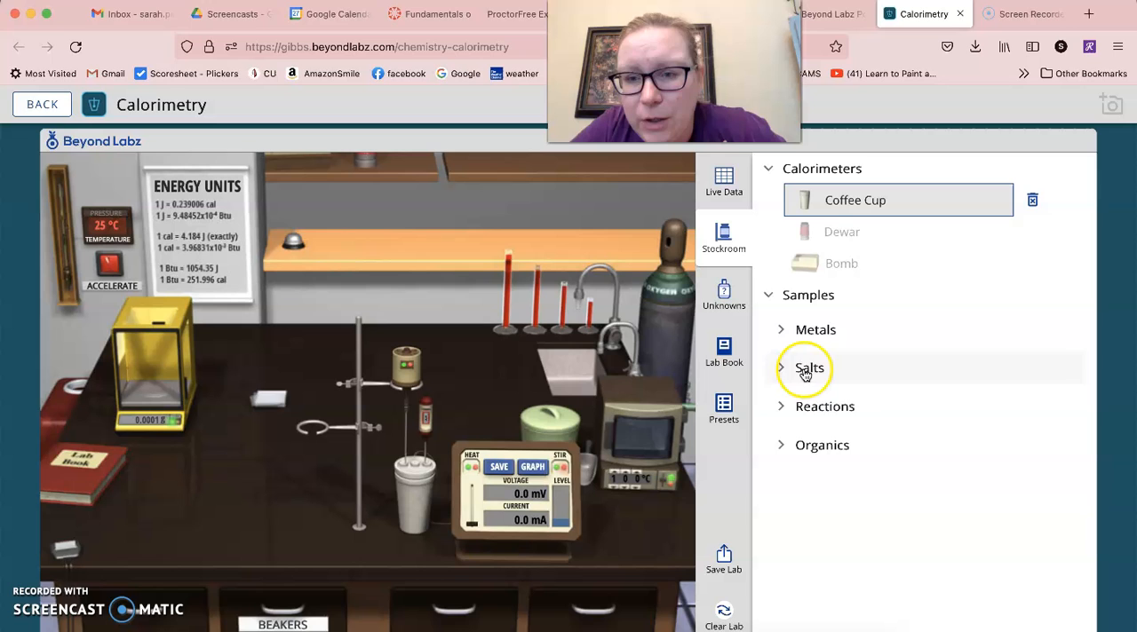
click(810, 368)
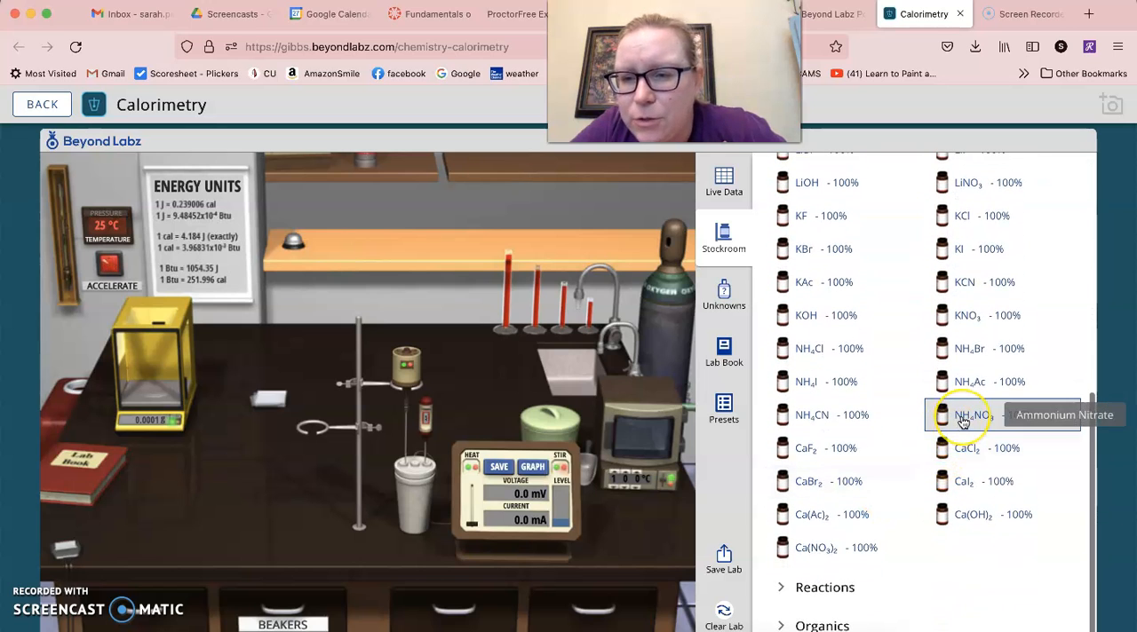
click(970, 415)
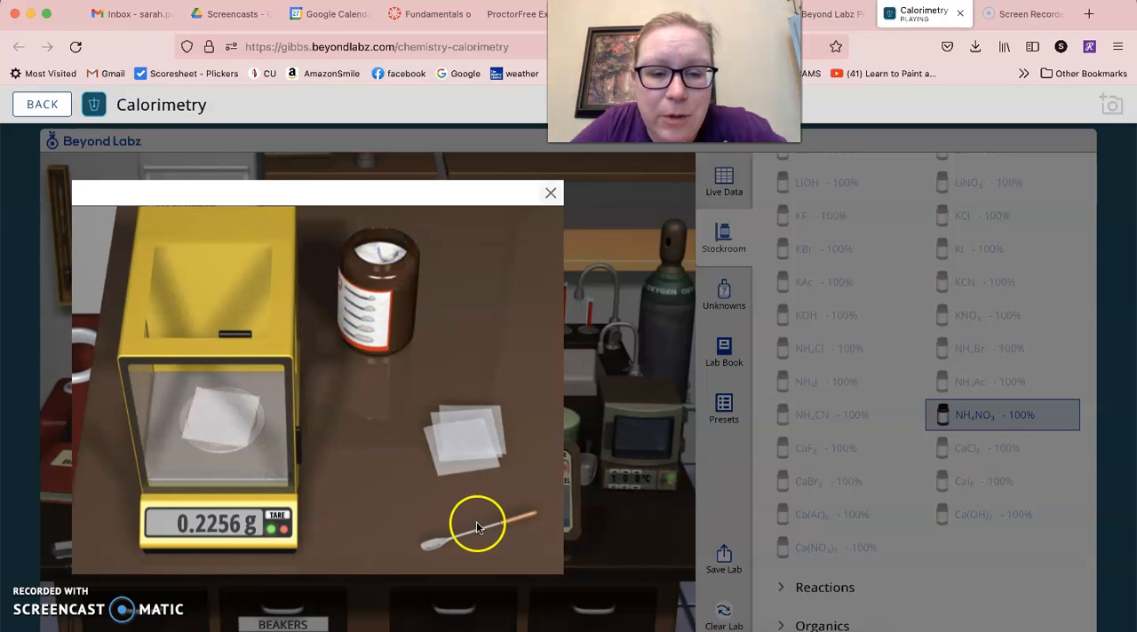
- Scoop ammonium nitrate onto the weighing paper until the balance reads 1.9453 g
drag(480, 524, 424, 257)
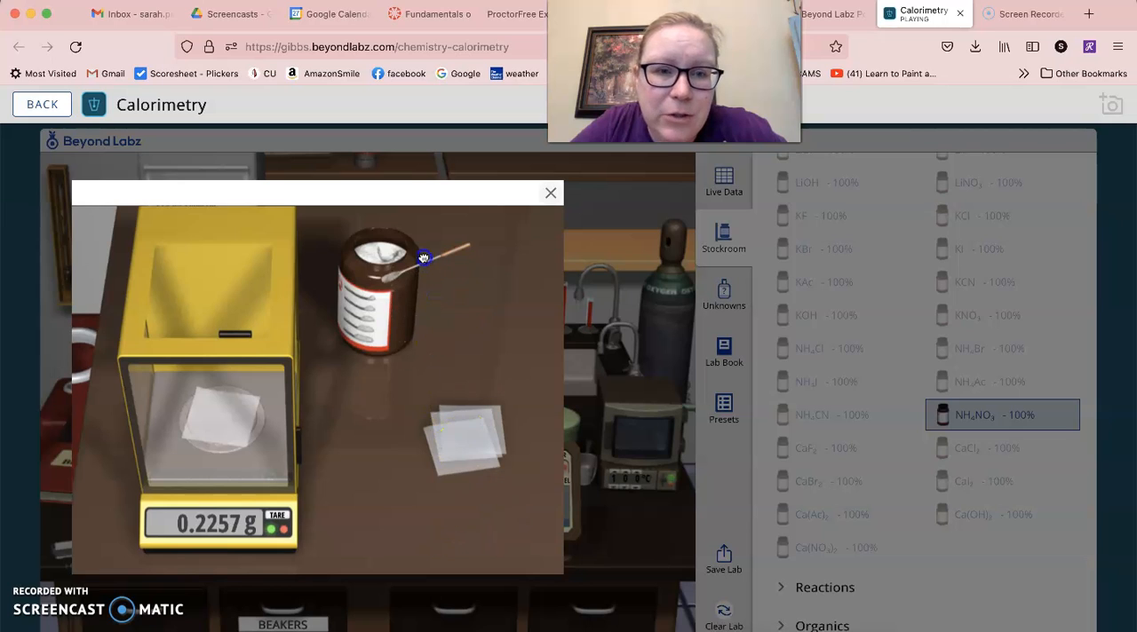
mouse_move(404, 235)
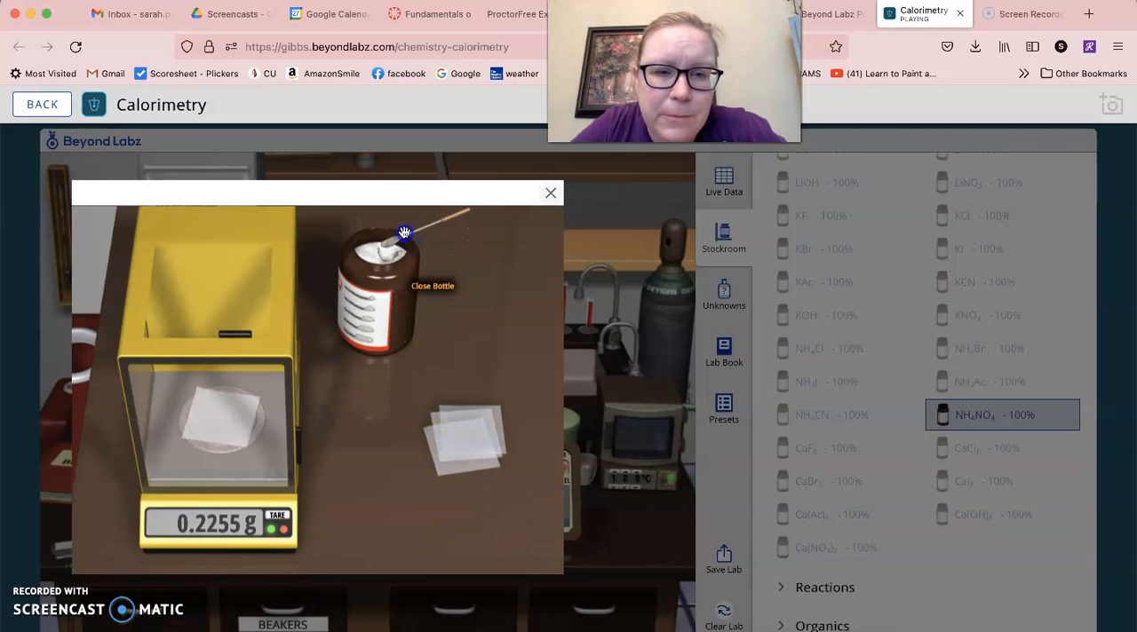
mouse_move(407, 238)
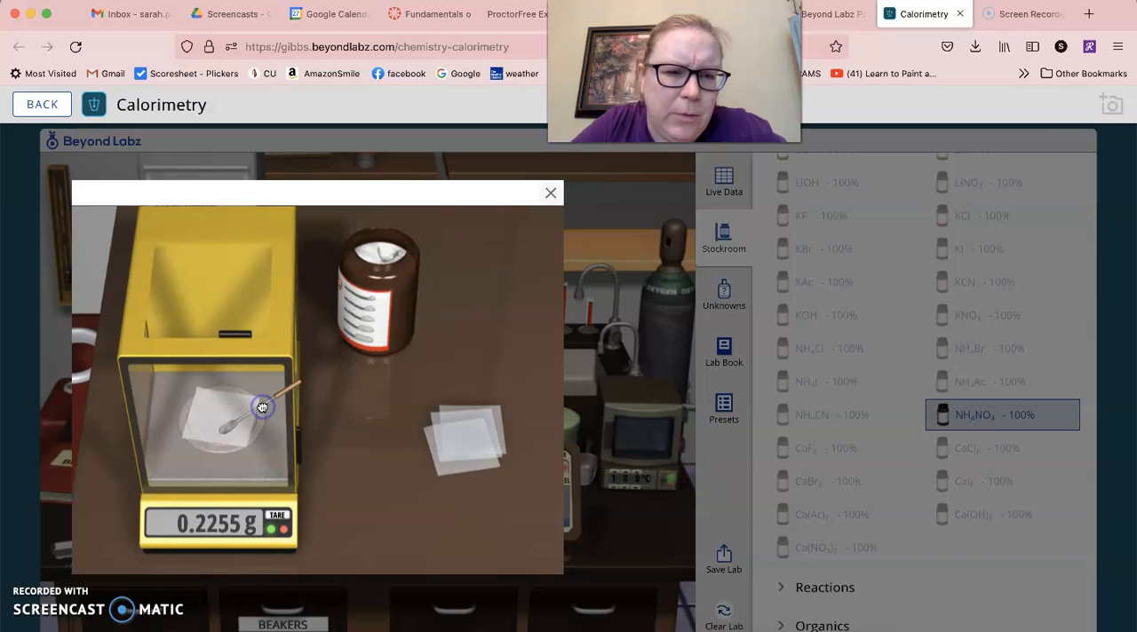
drag(262, 406, 454, 536)
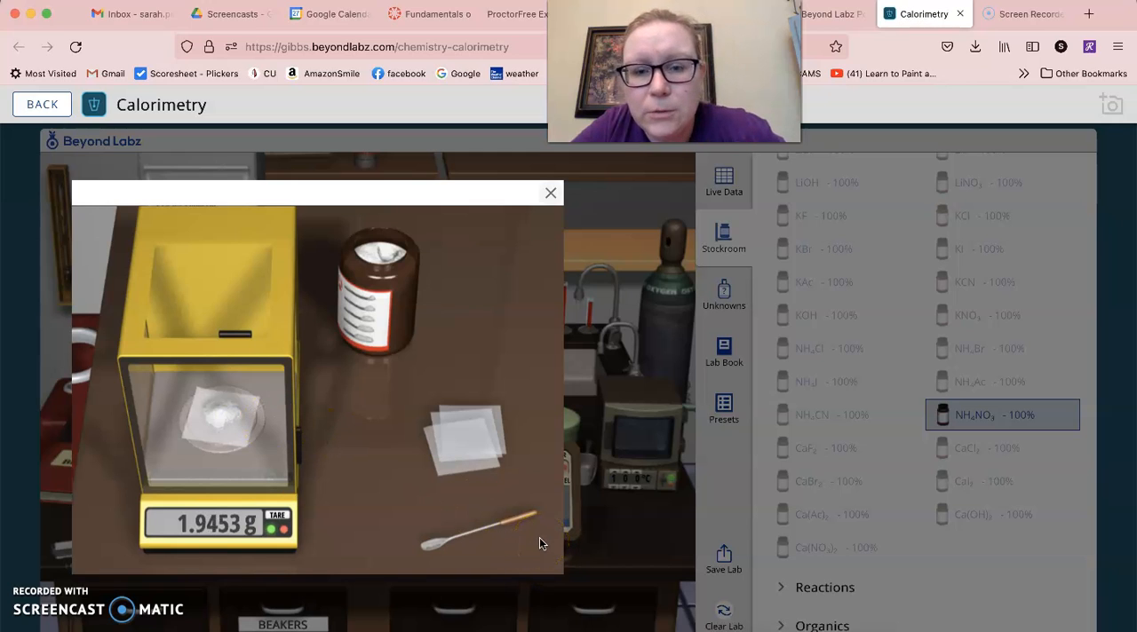
- Close the balance and switch on the thermometer with Live Data and its Graph
click(549, 193)
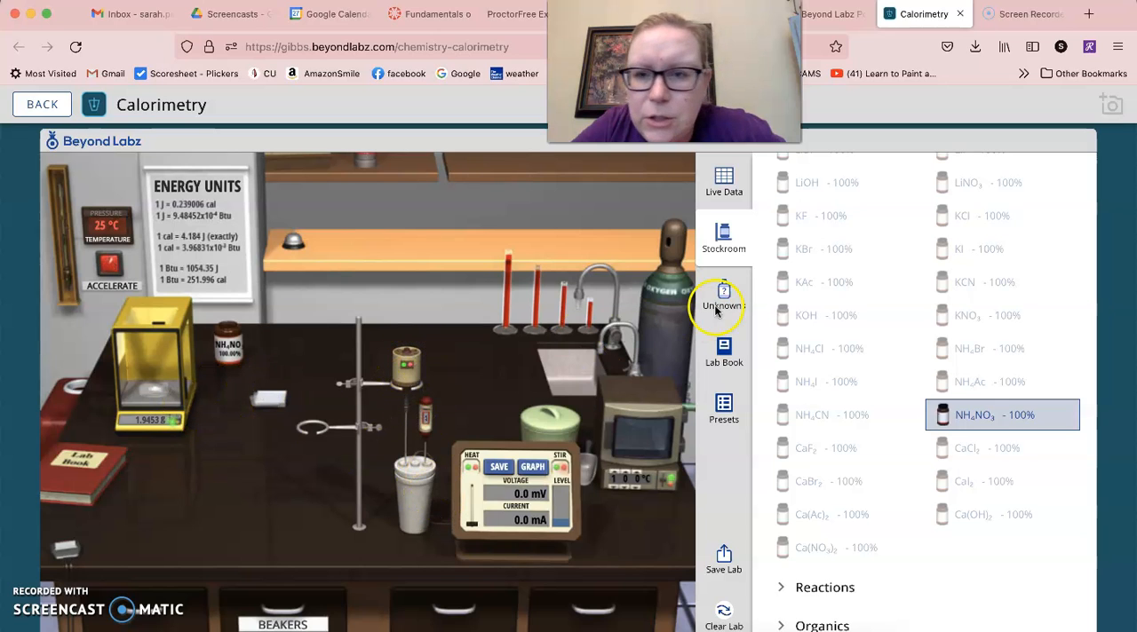
click(723, 177)
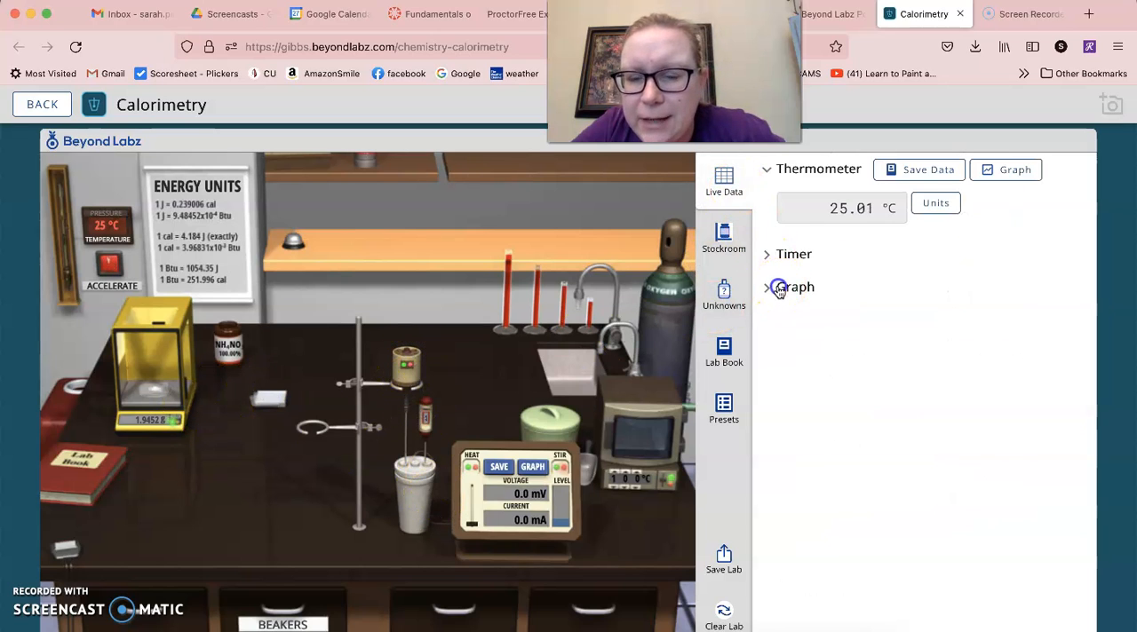
click(793, 287)
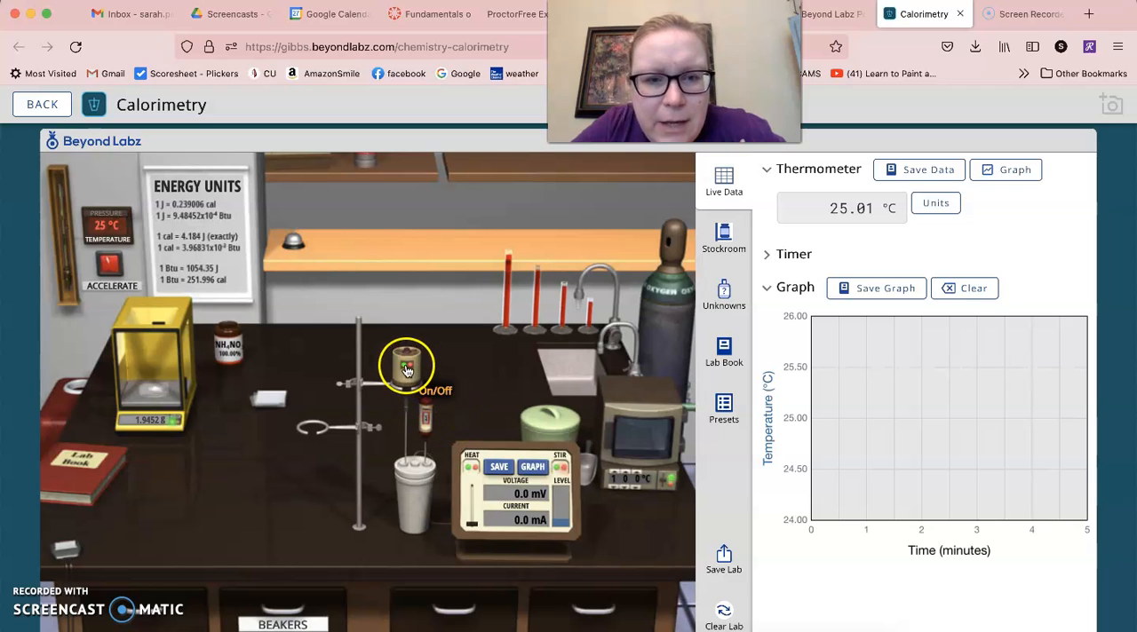
click(407, 365)
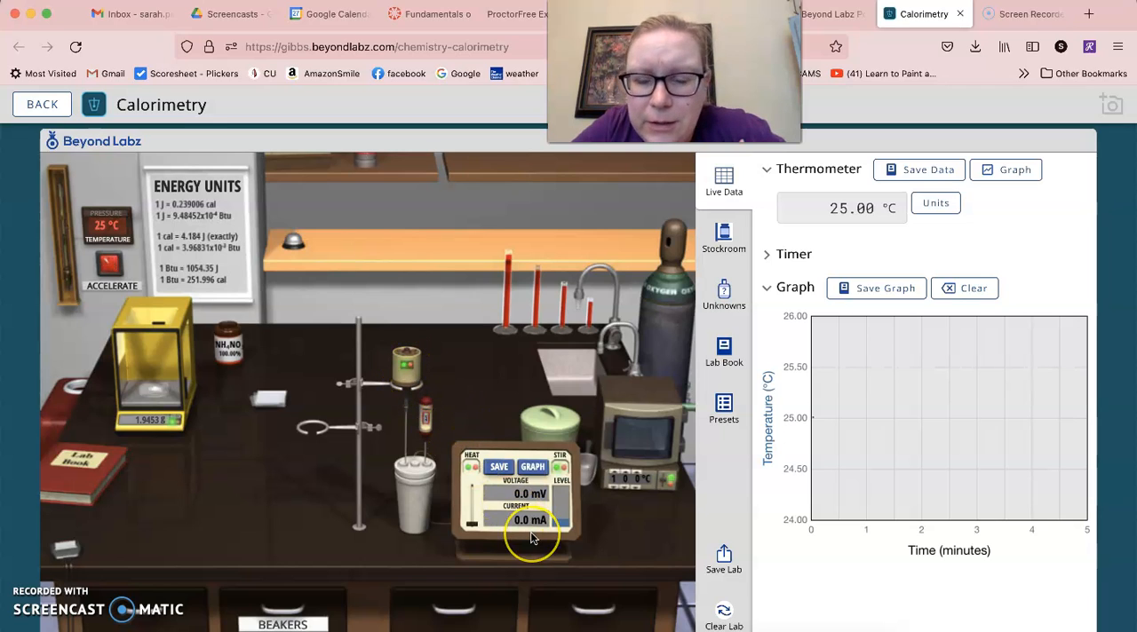